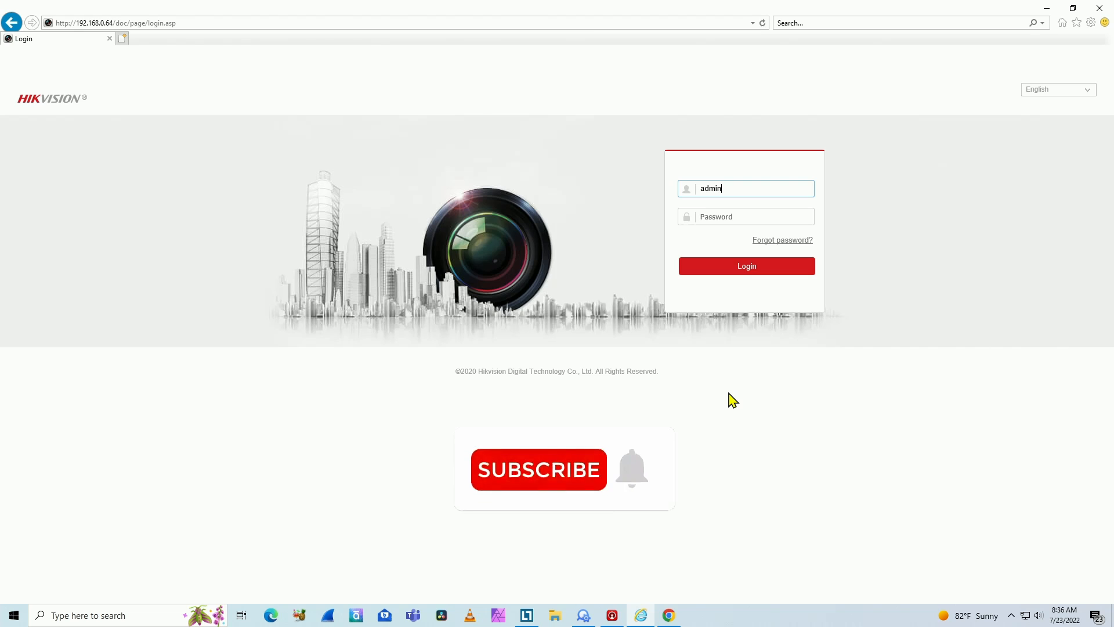
Log into the camera web interface with the password, then view Hikvision USA's Password Reset page
click(538, 469)
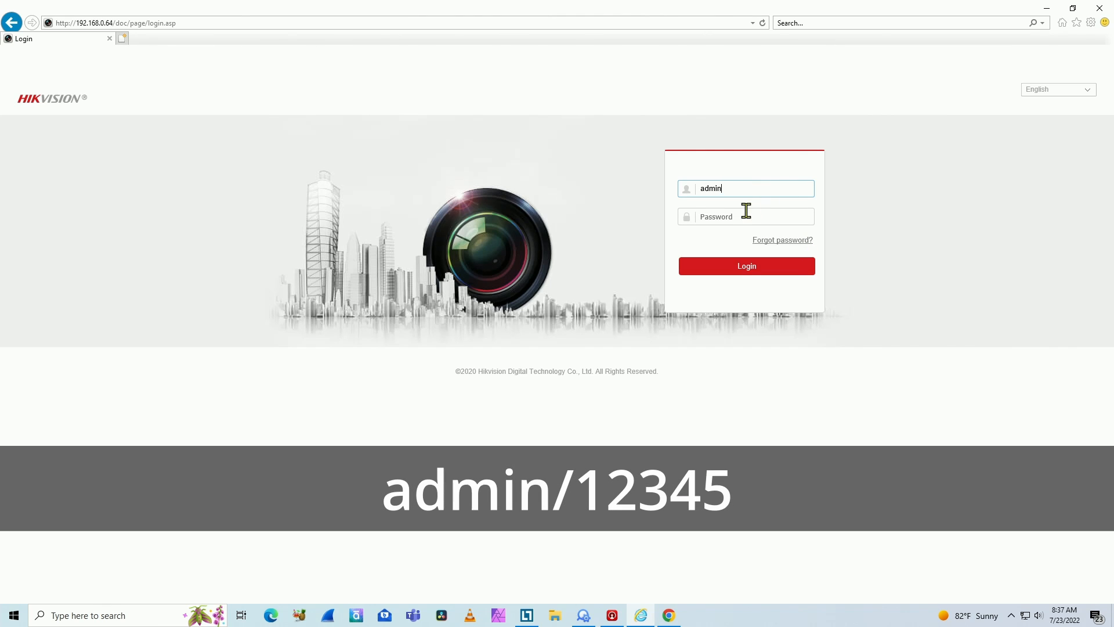
click(744, 216)
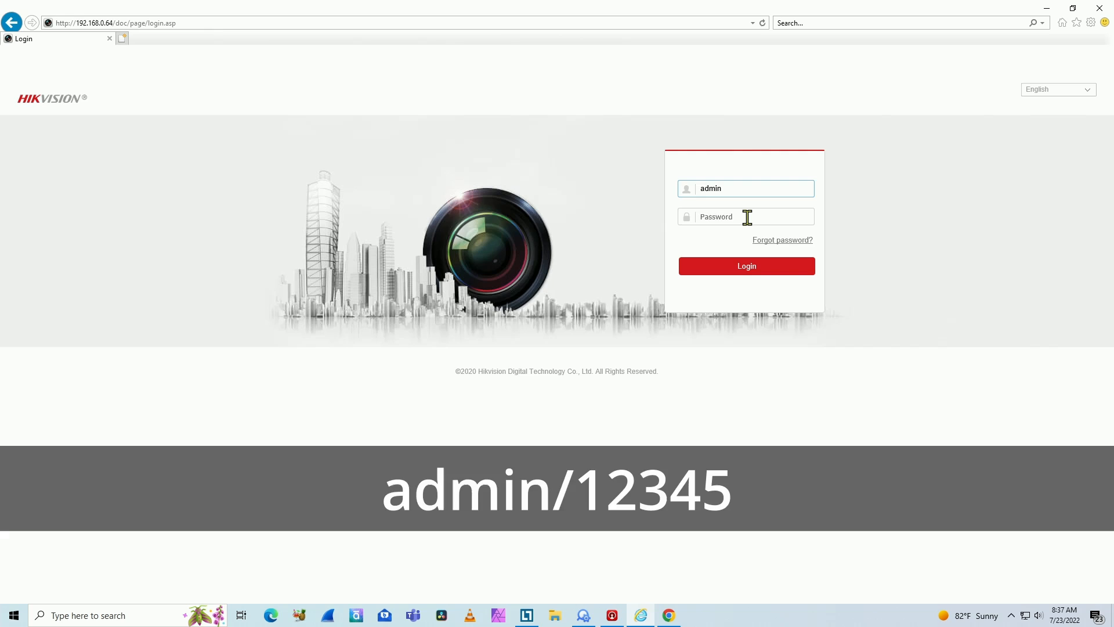
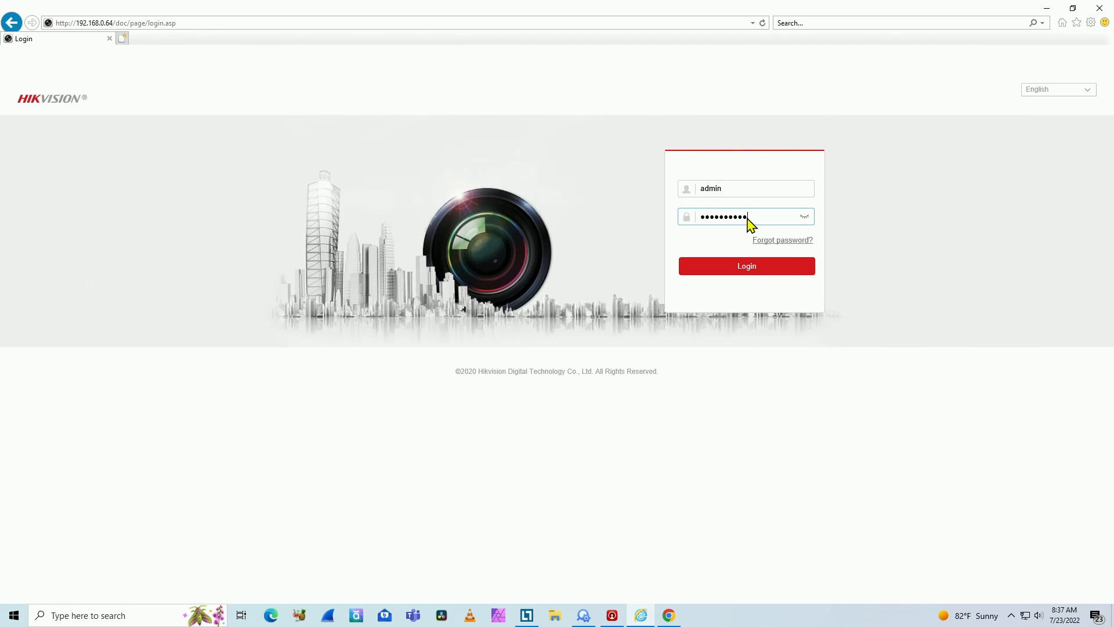
click(745, 266)
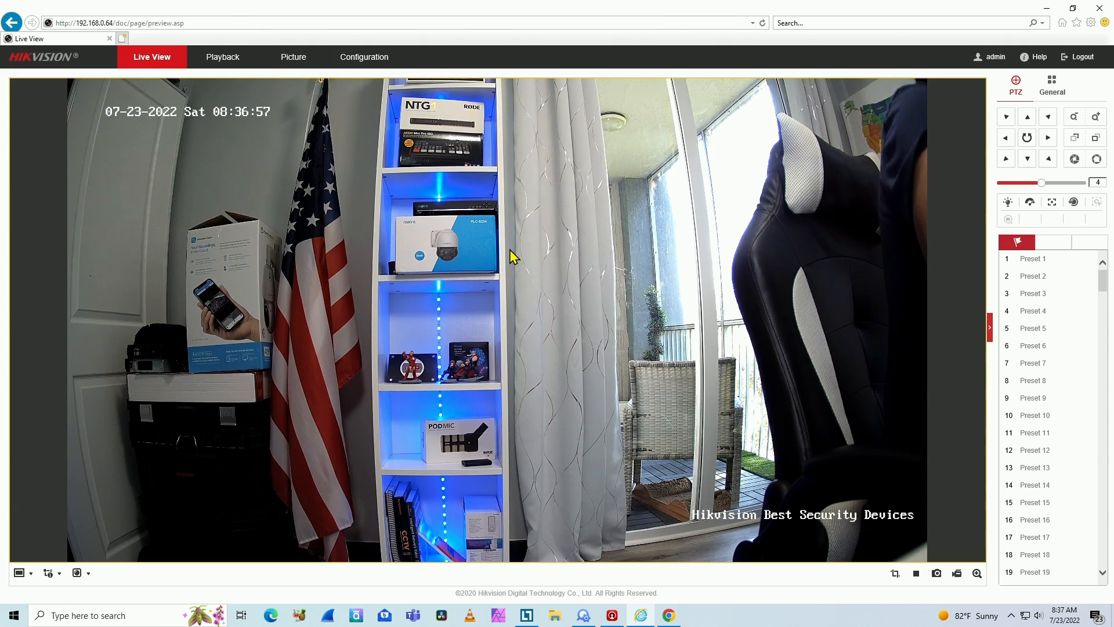
mouse_move(554, 276)
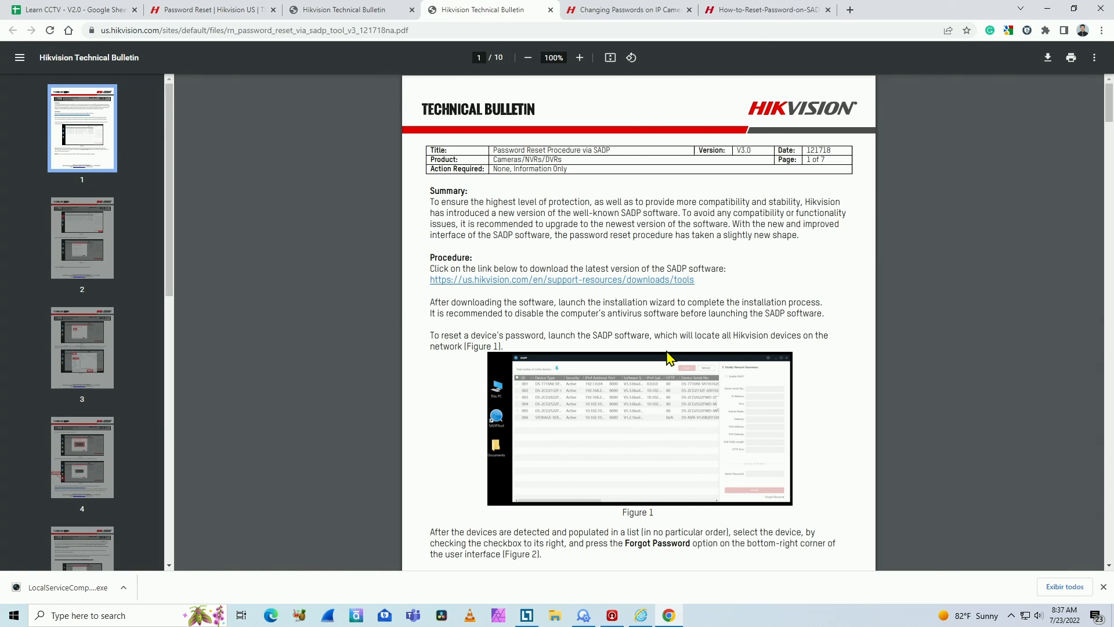
mouse_move(460, 149)
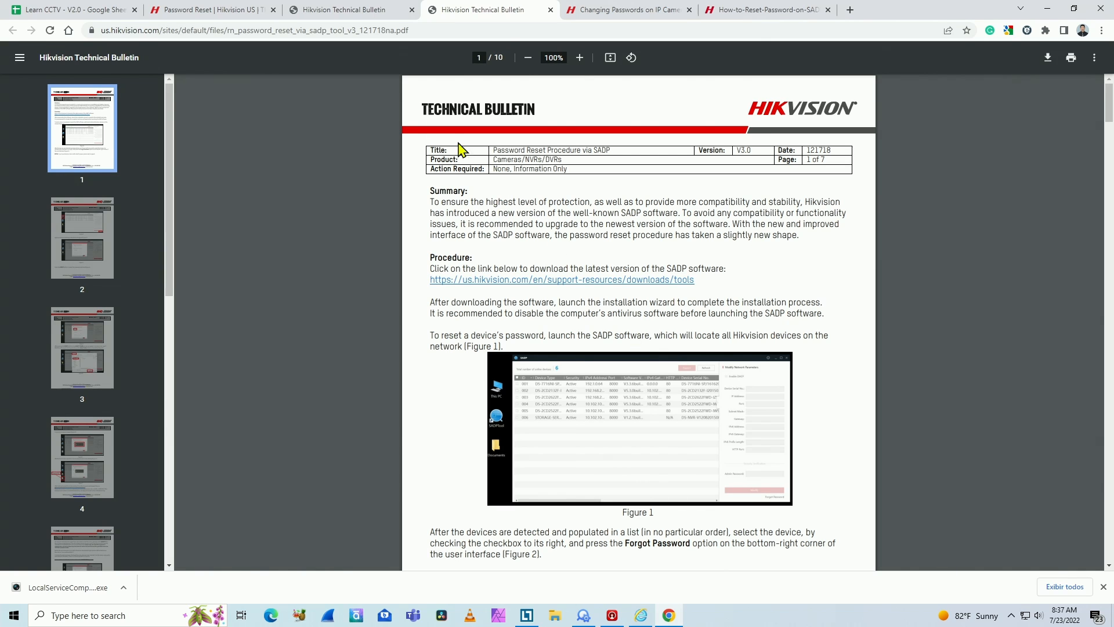
click(213, 9)
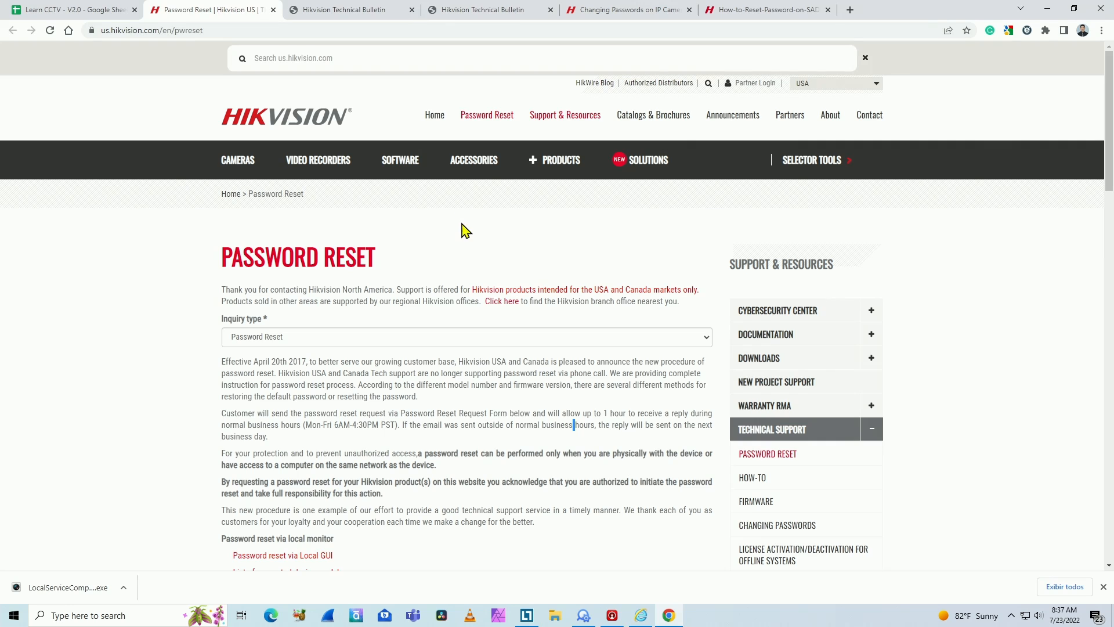
mouse_move(353, 269)
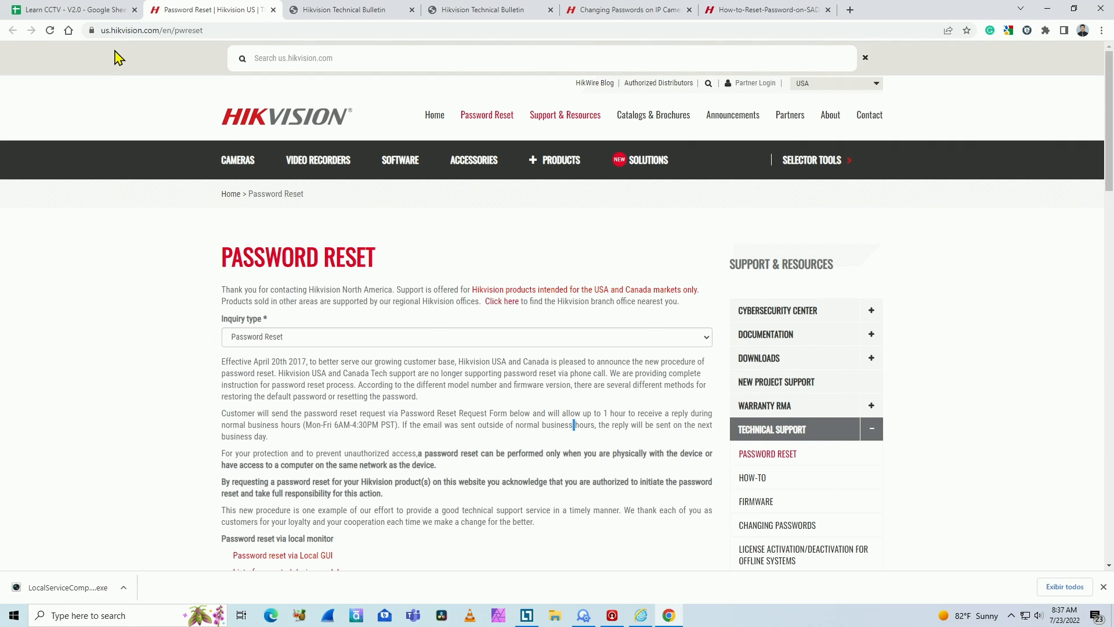
mouse_move(174, 48)
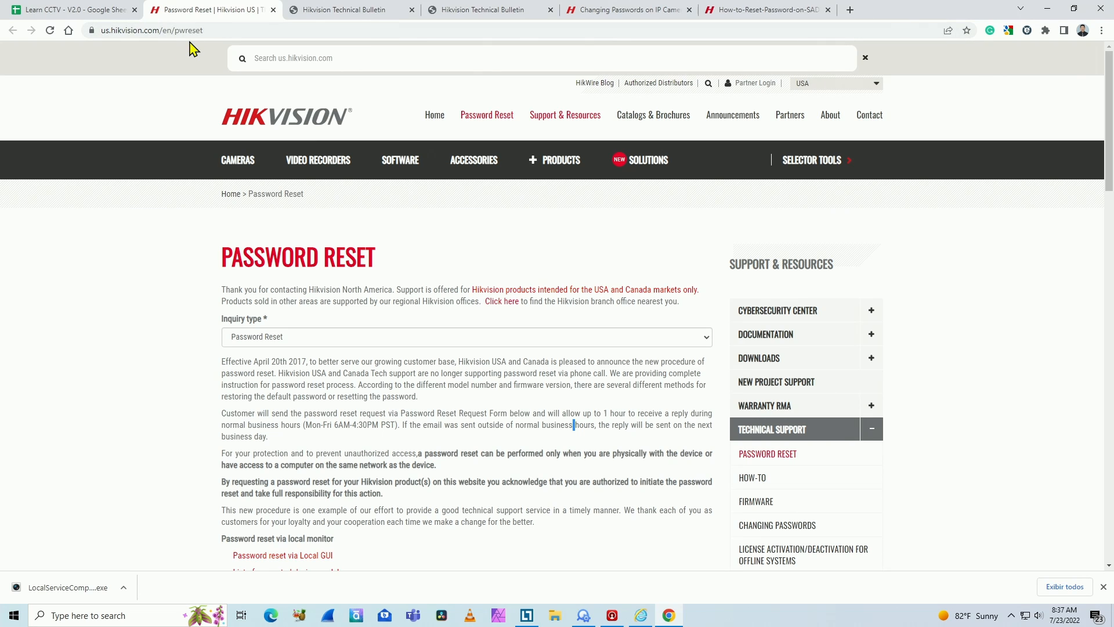
mouse_move(288, 71)
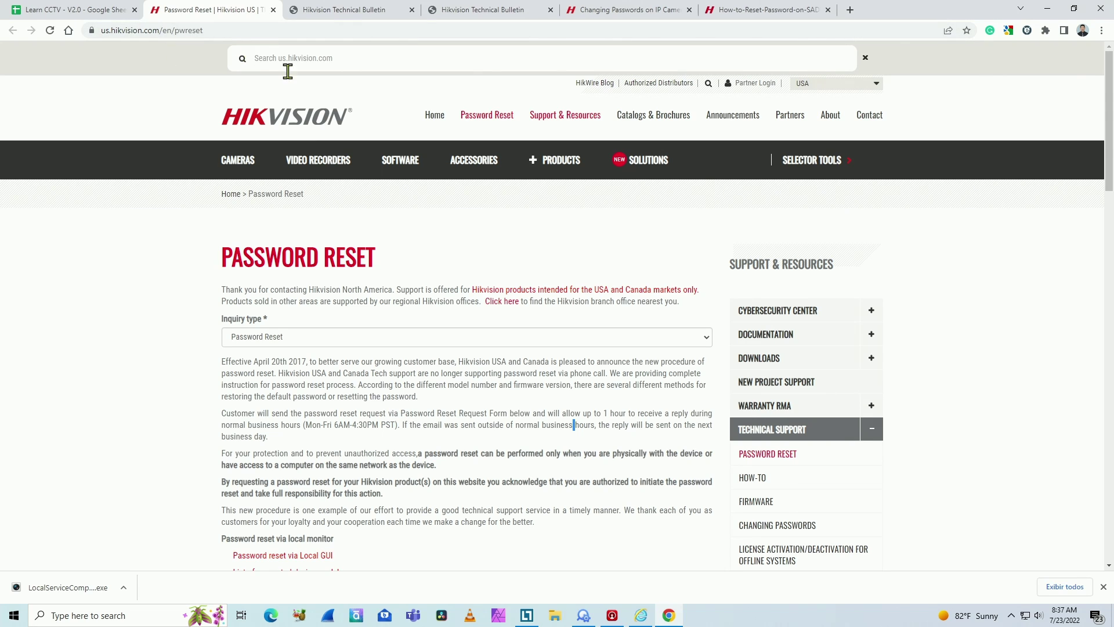
mouse_move(328, 353)
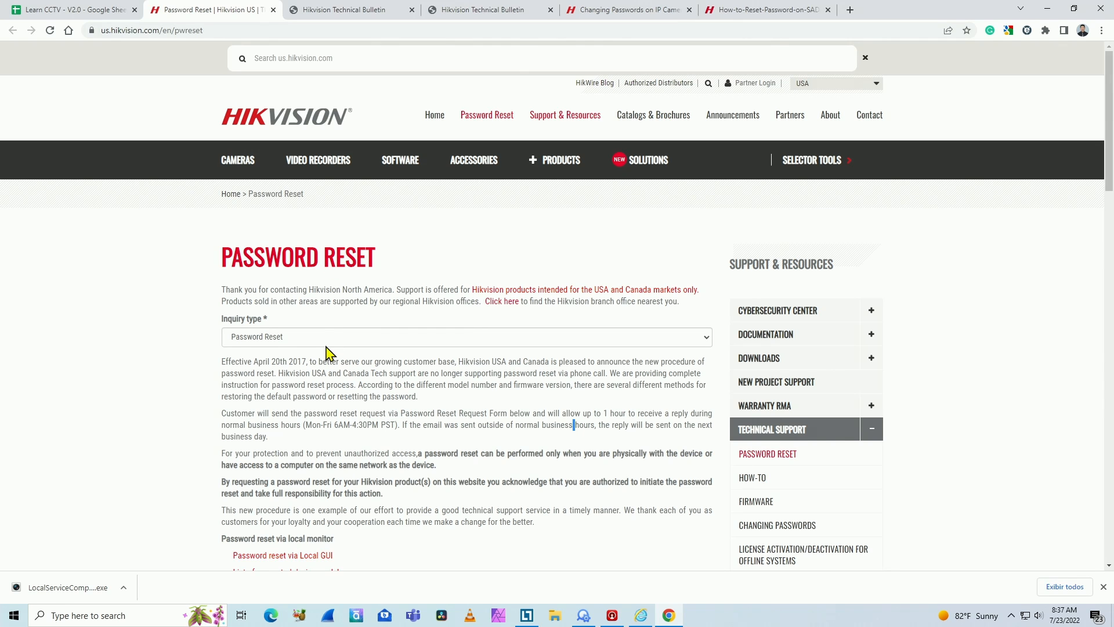
mouse_move(313, 333)
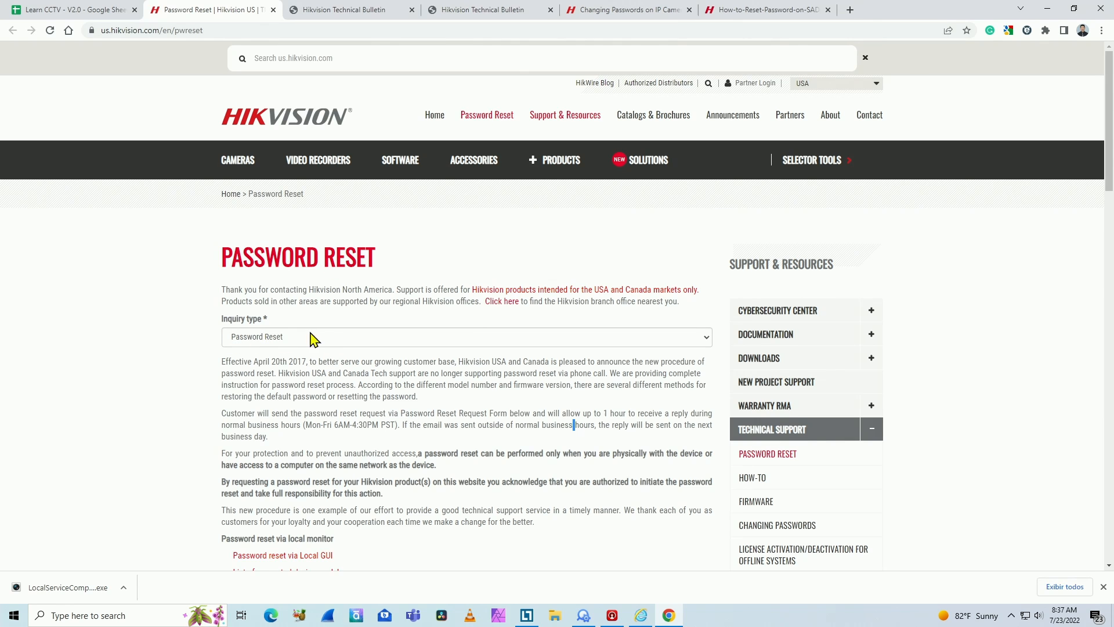
scroll(down, 3)
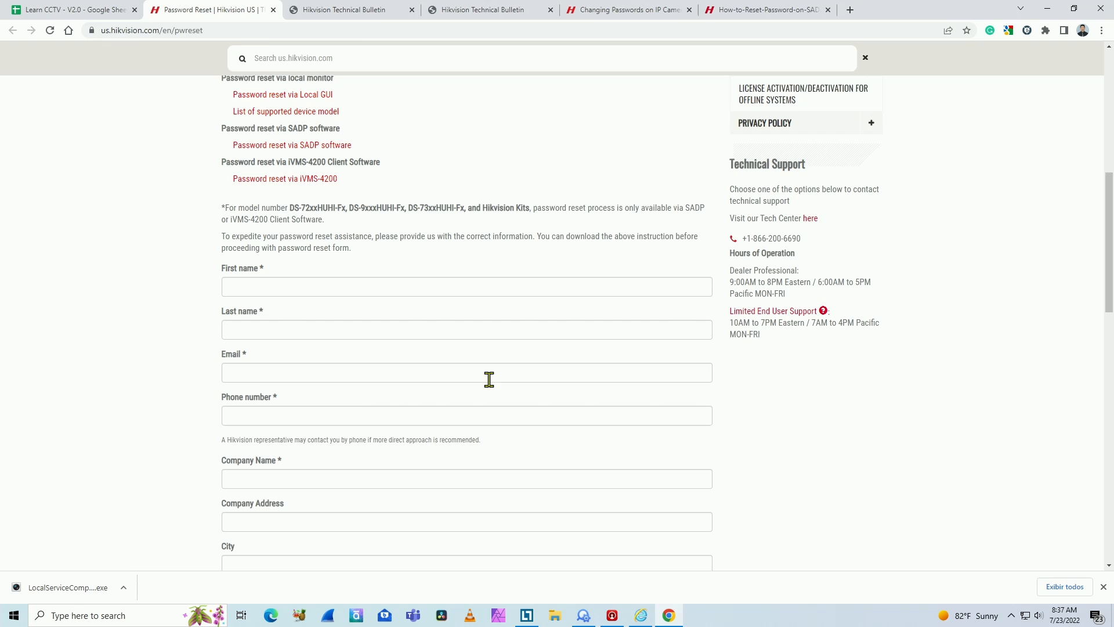
scroll(down, 3)
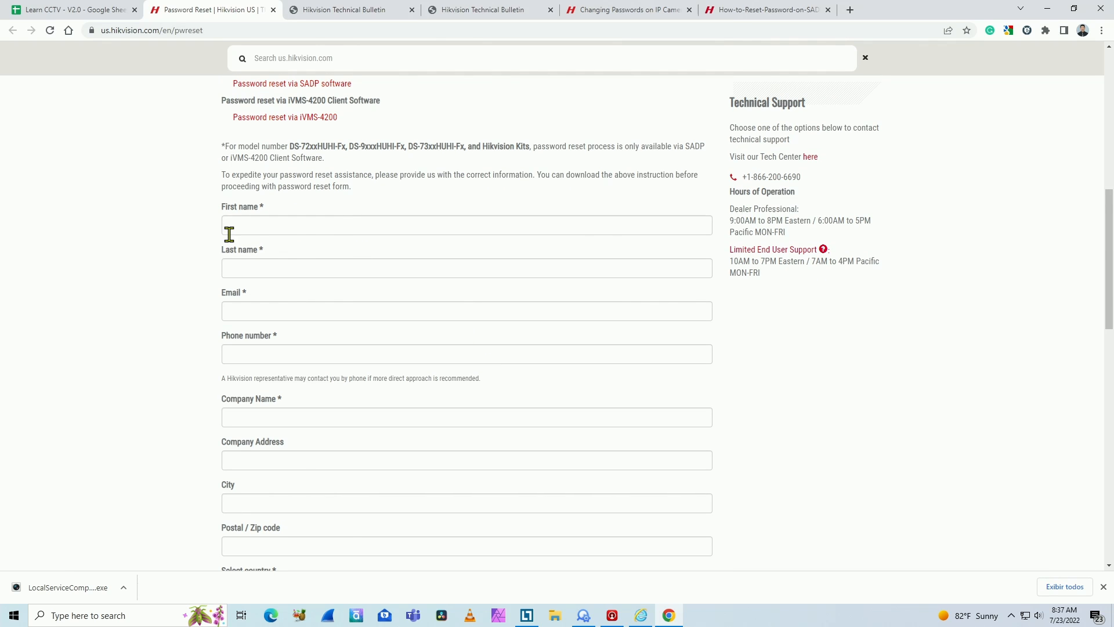
scroll(down, 3)
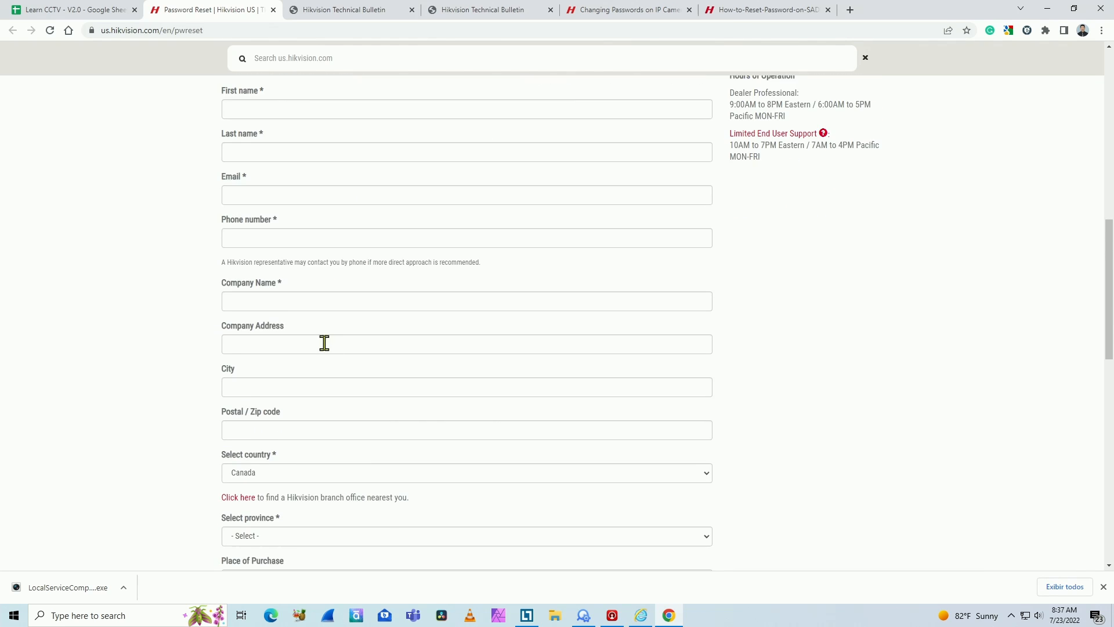
scroll(down, 3)
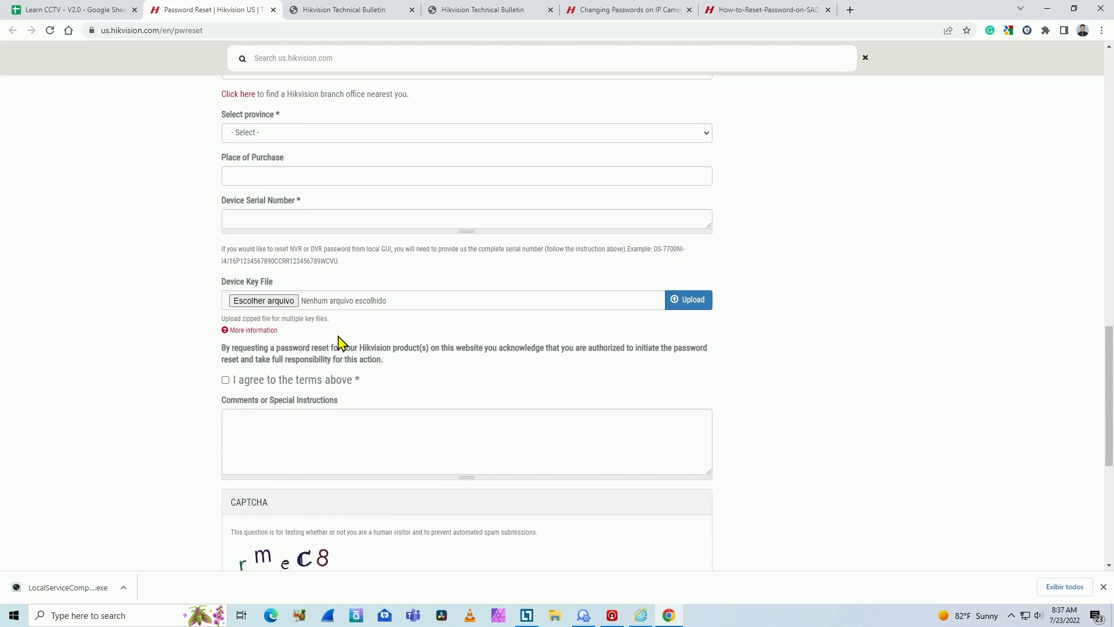
scroll(down, 3)
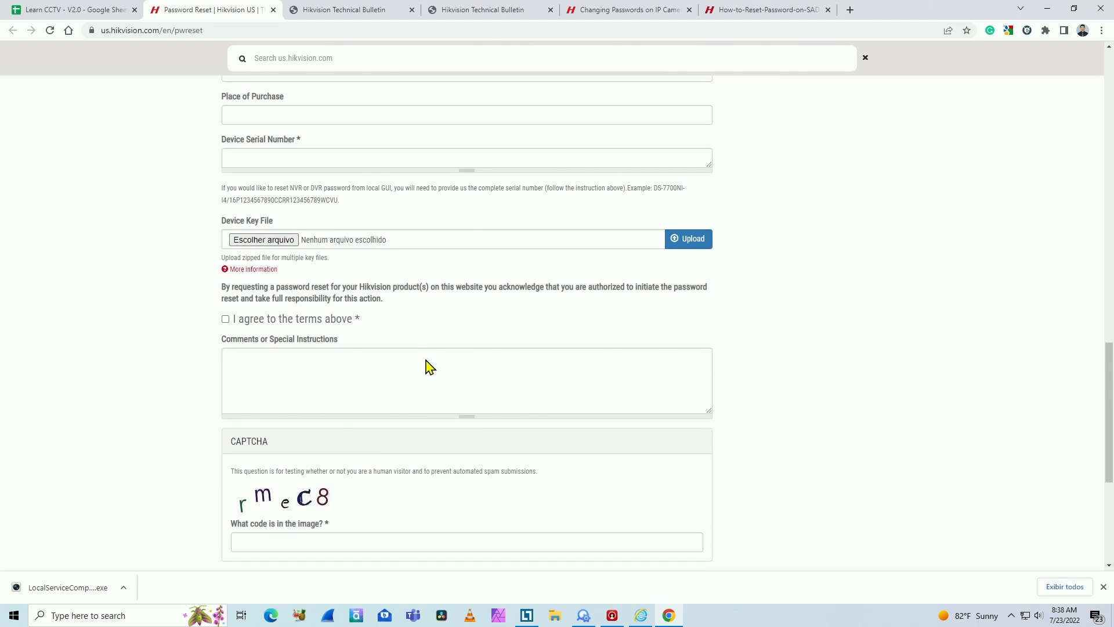
scroll(up, 3)
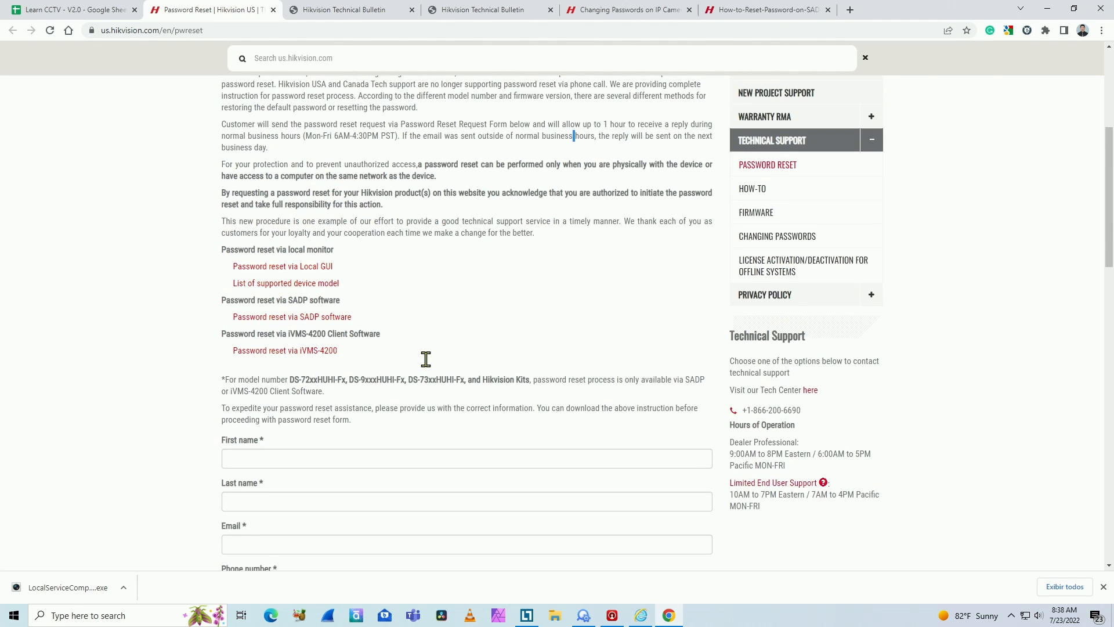
scroll(up, 3)
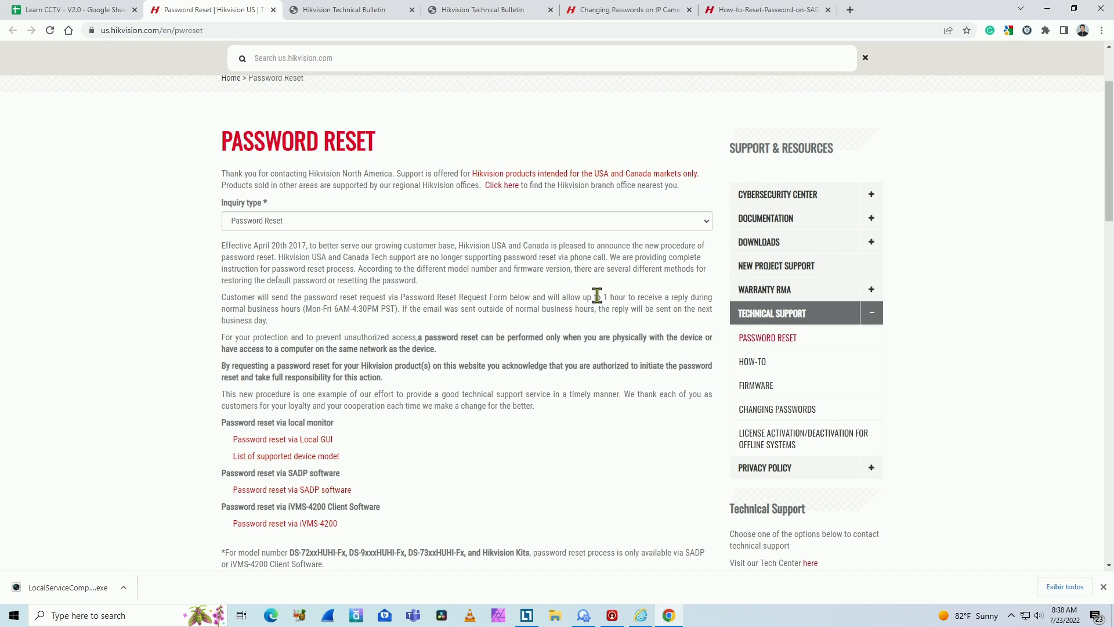
double_click(614, 296)
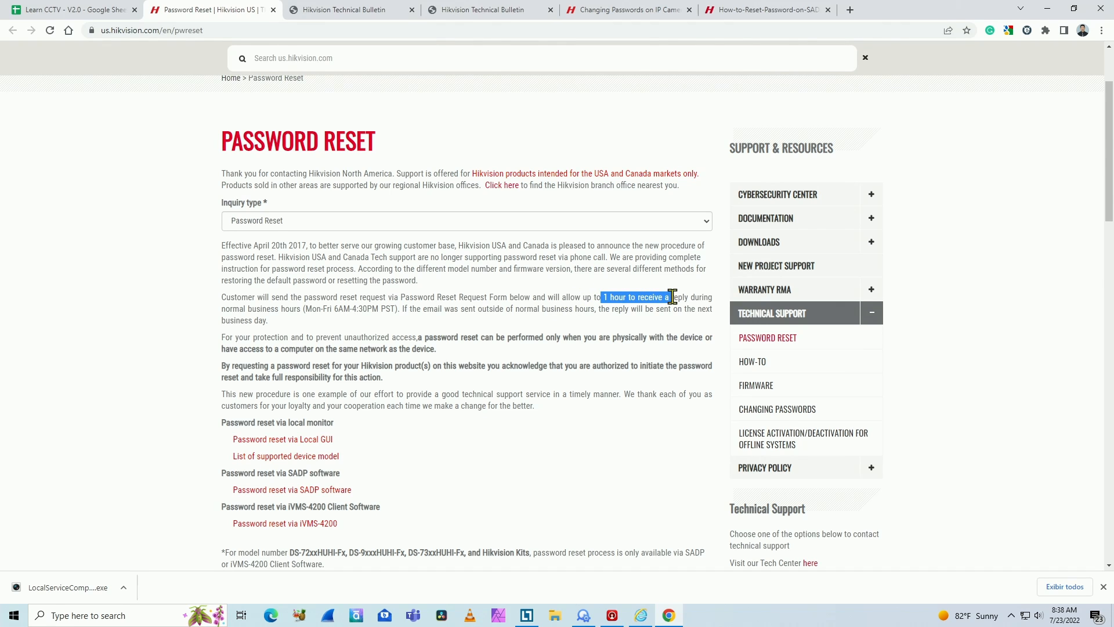
mouse_move(517, 322)
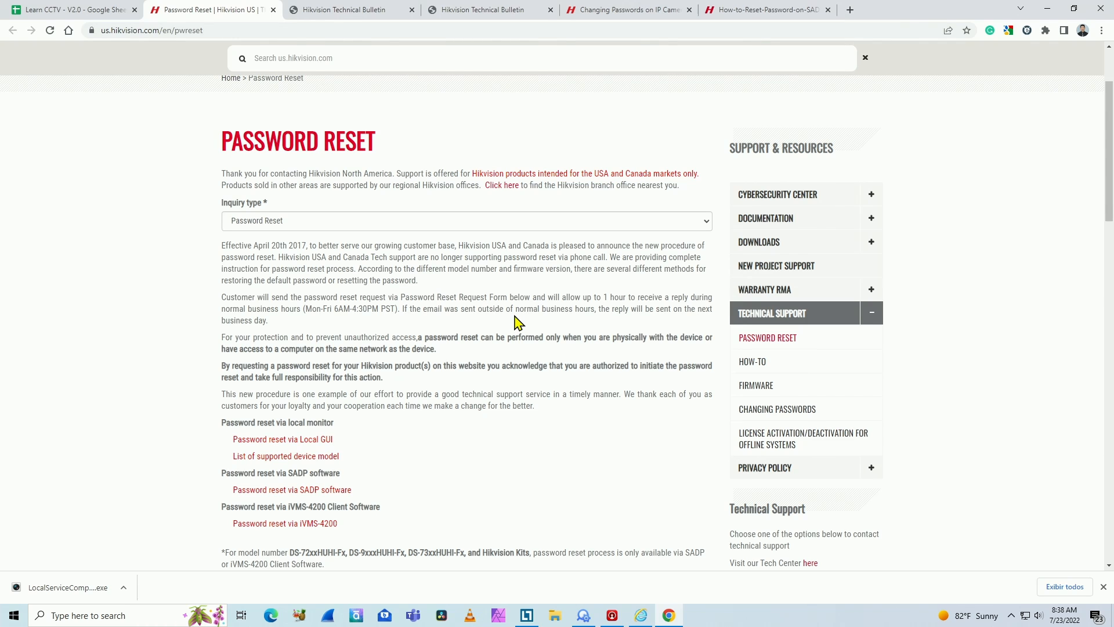
mouse_move(507, 293)
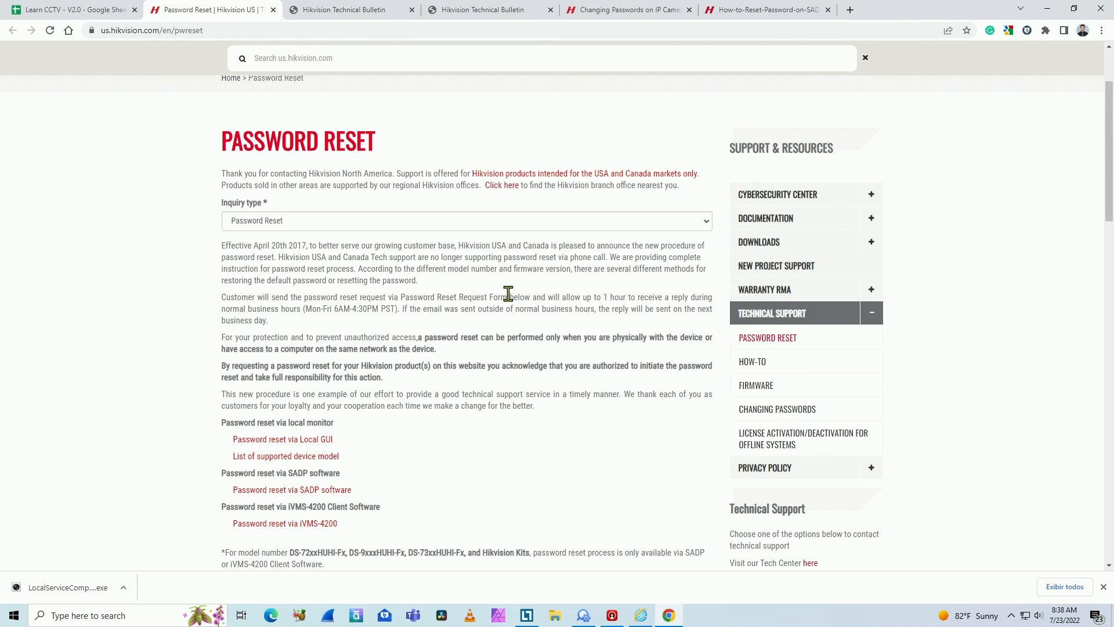
Read through the Local GUI password reset bulletin, then bring up the SADP reset bulletin
click(282, 438)
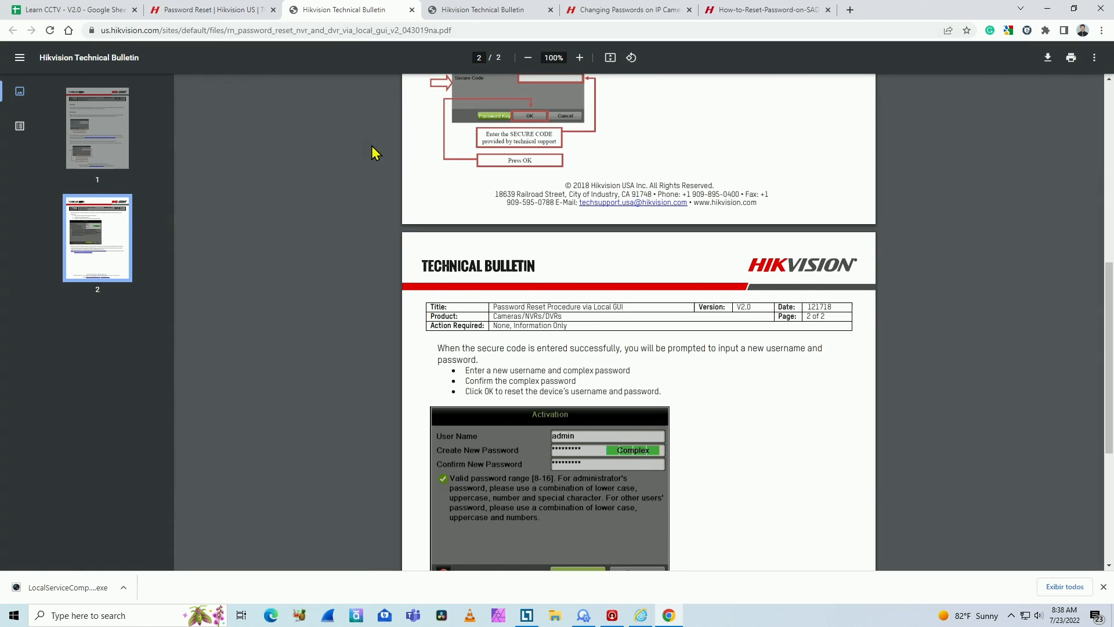
scroll(up, 3)
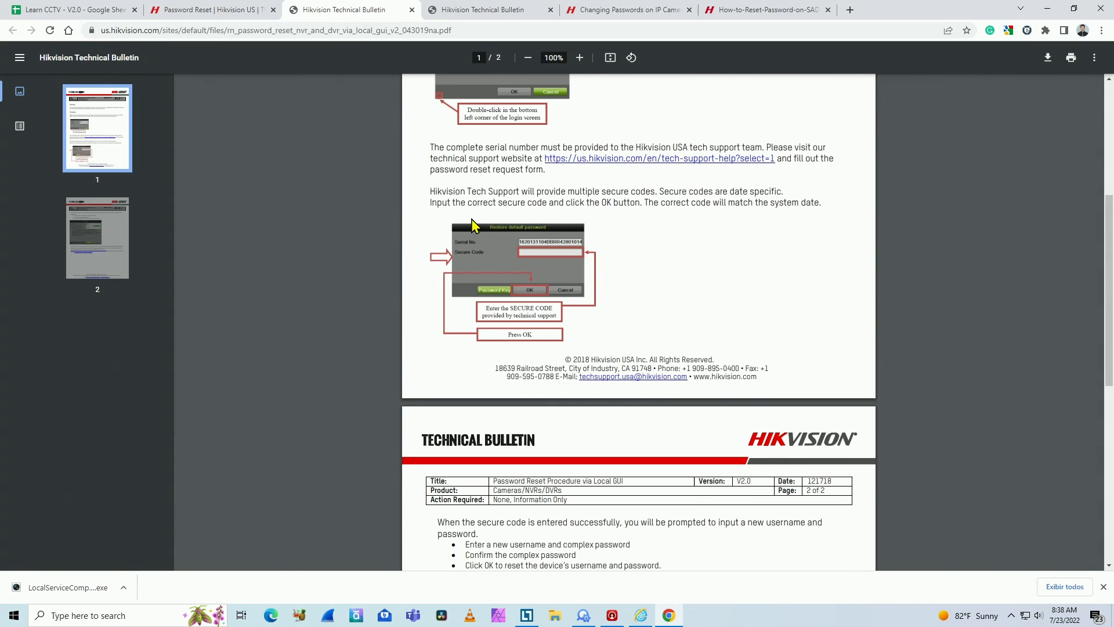
mouse_move(636, 253)
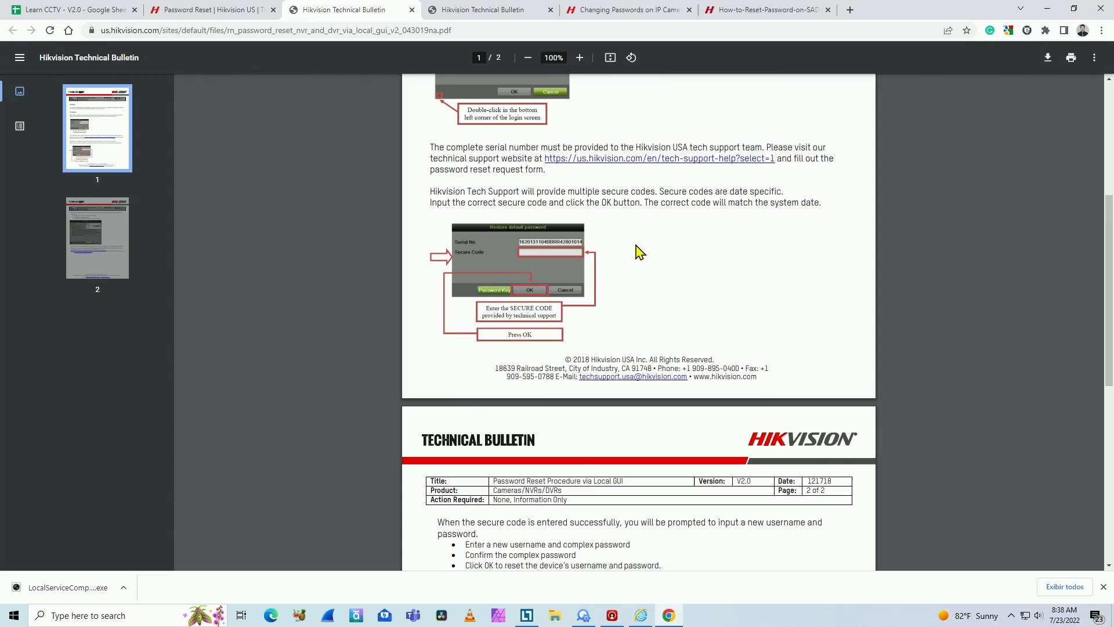
mouse_move(471, 272)
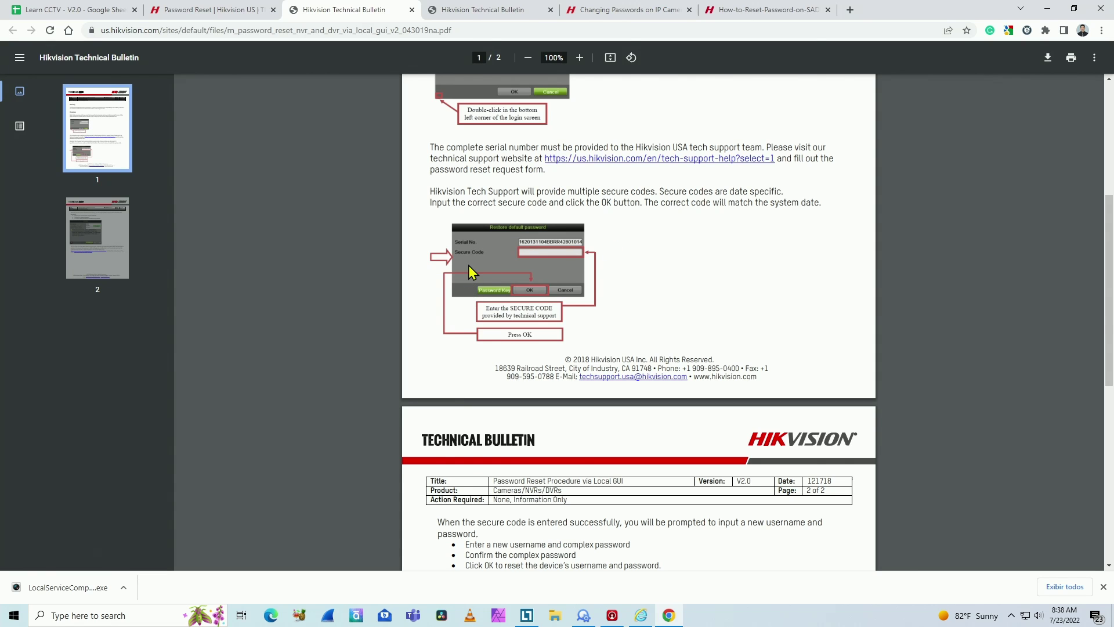
scroll(up, 3)
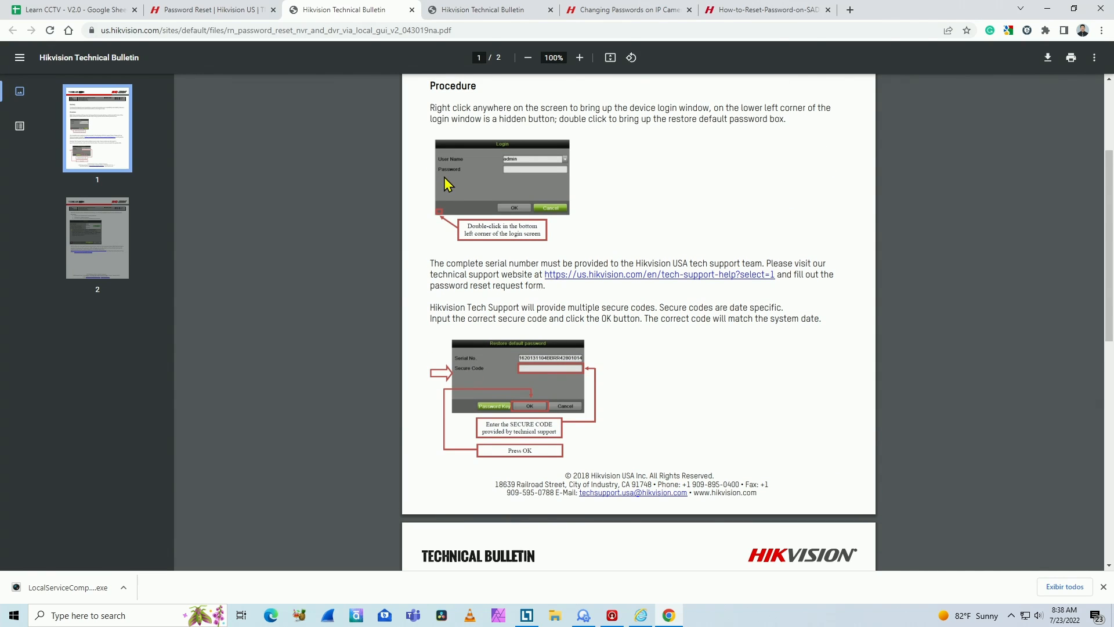
scroll(up, 3)
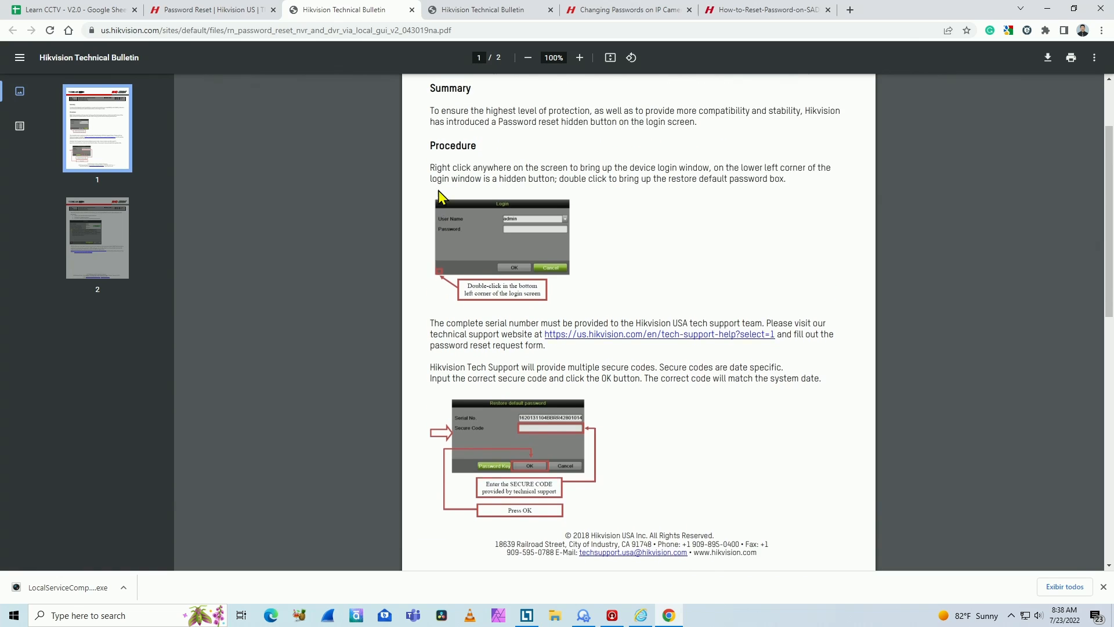
scroll(down, 3)
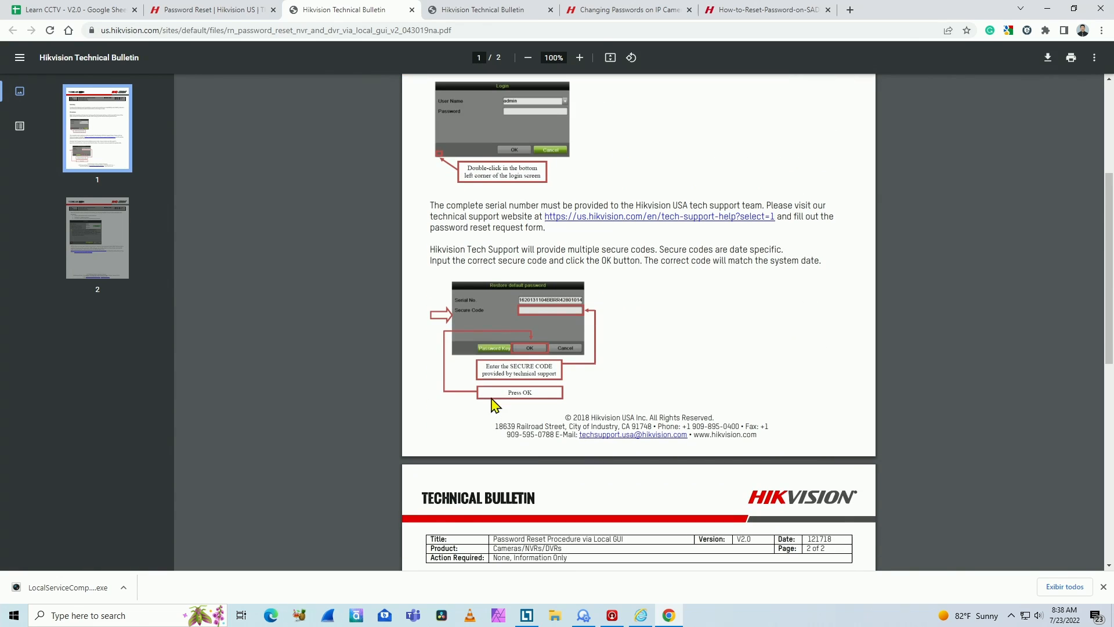
click(491, 9)
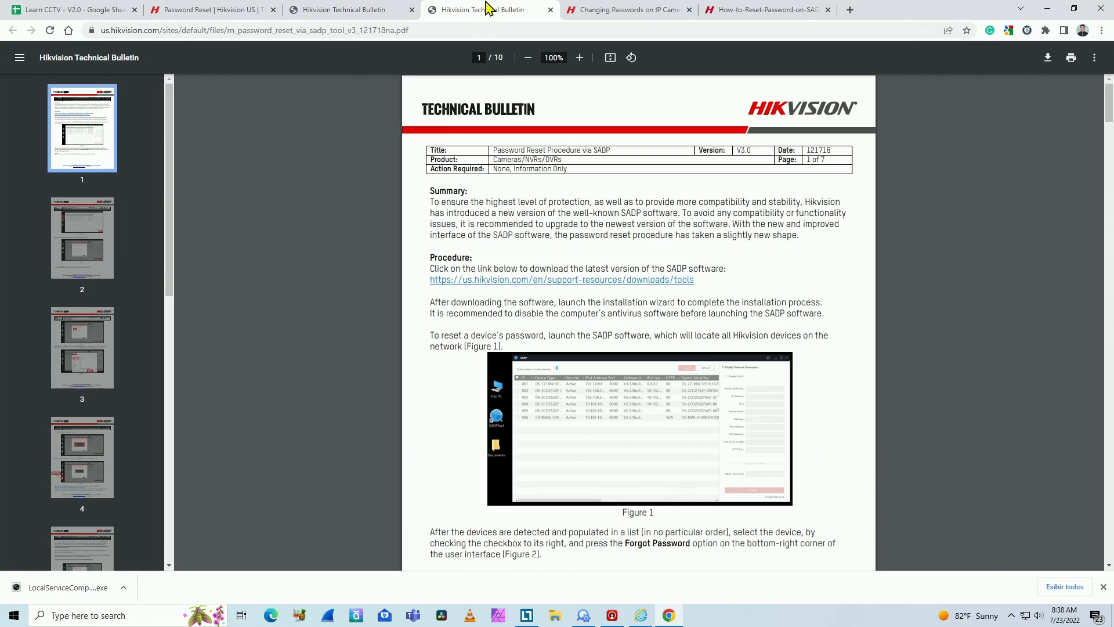
mouse_move(503, 231)
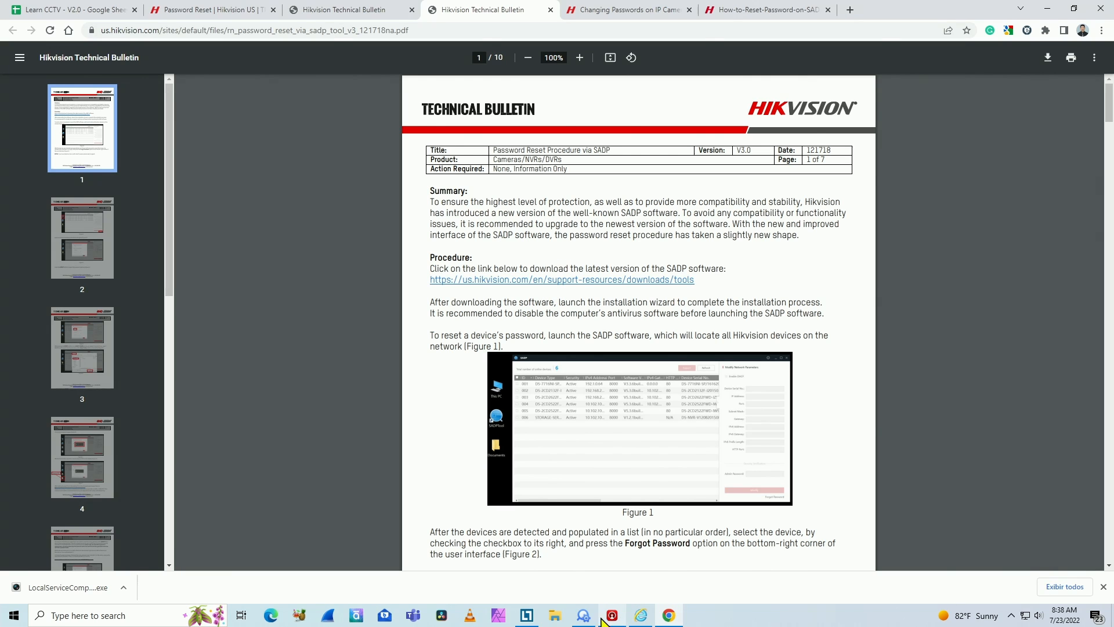
Bring the SADP window forward from the taskbar, showing camera DS-2CD2085G1-I online
click(583, 615)
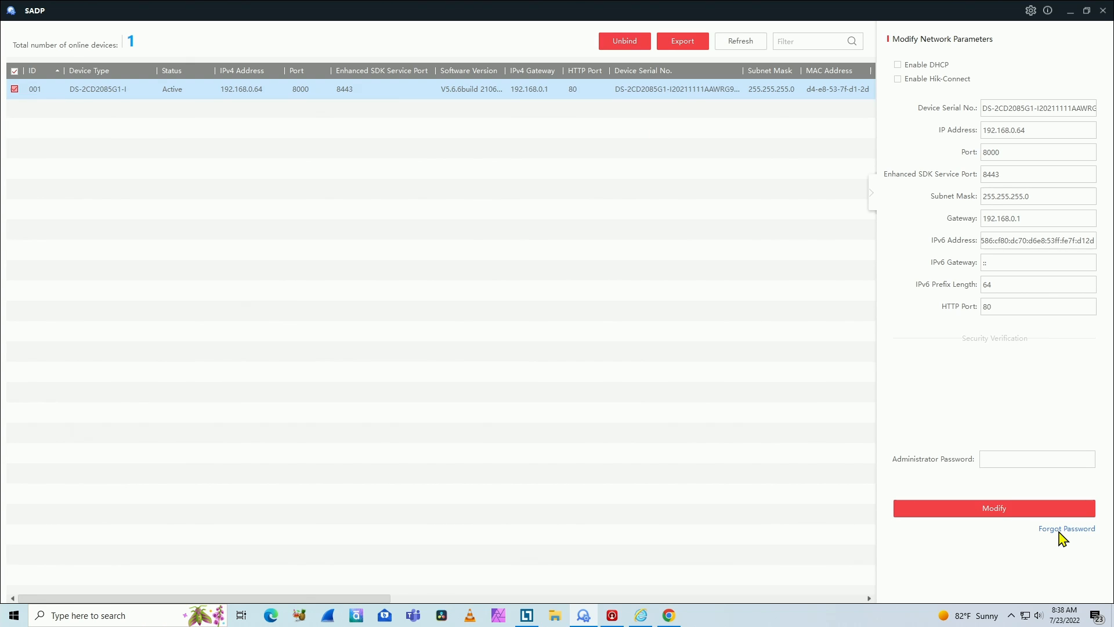
mouse_move(1041, 538)
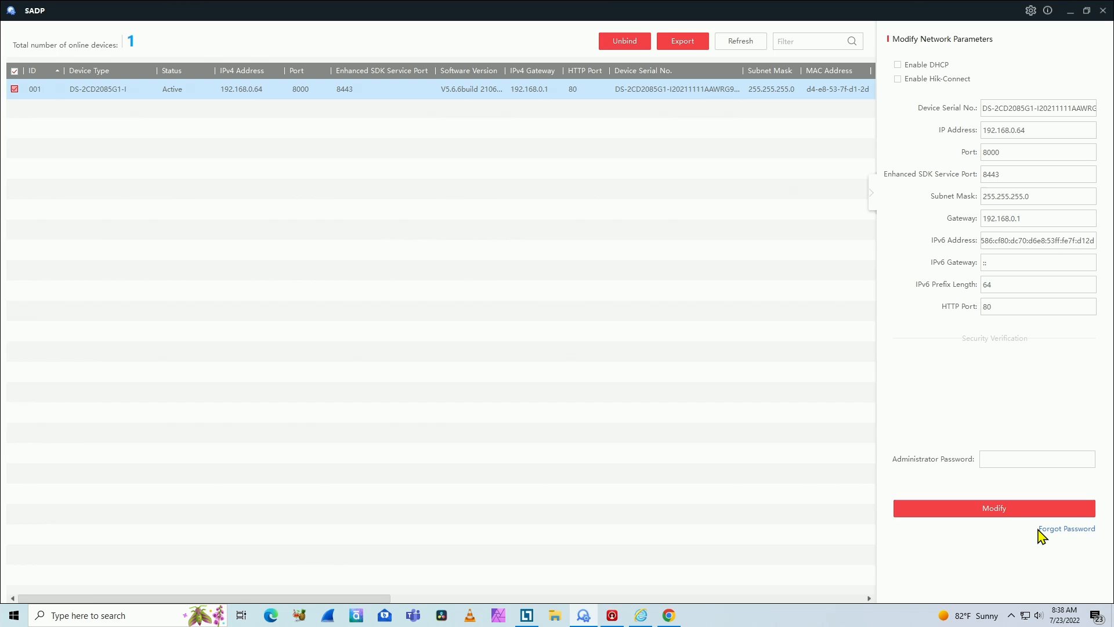
mouse_move(654, 480)
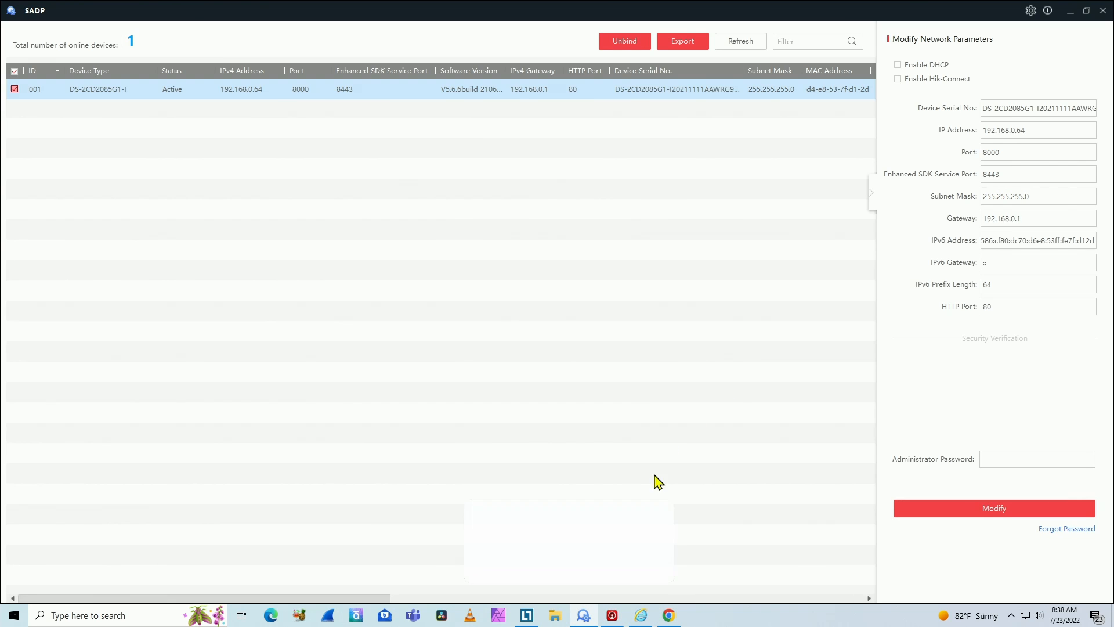